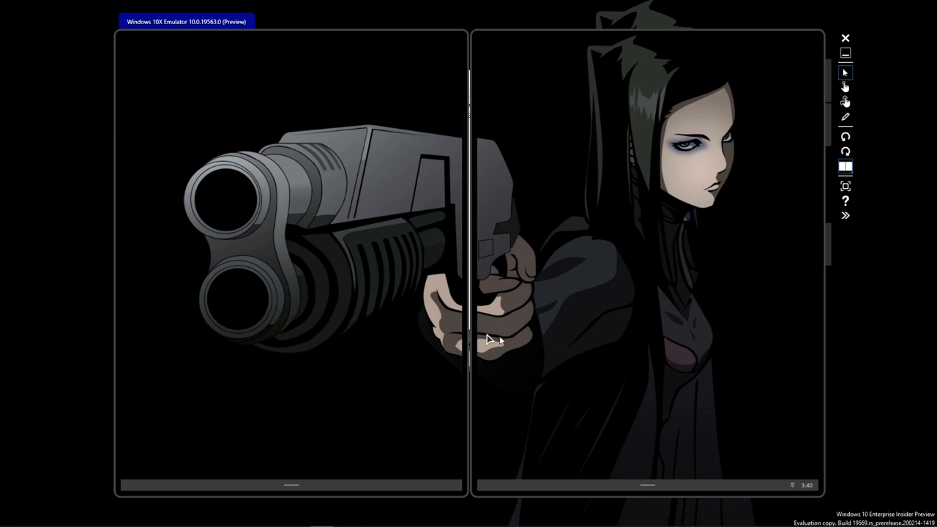
pyautogui.moveTo(448, 210)
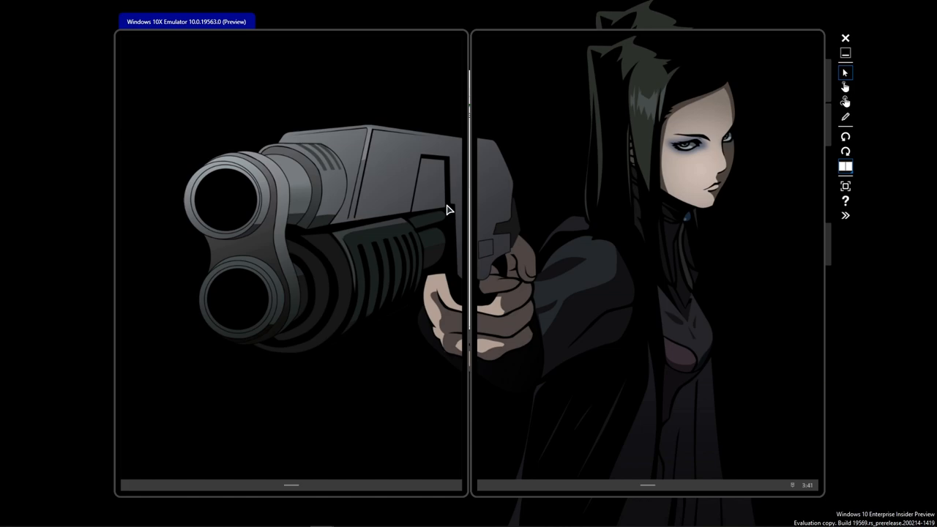
pyautogui.moveTo(353, 417)
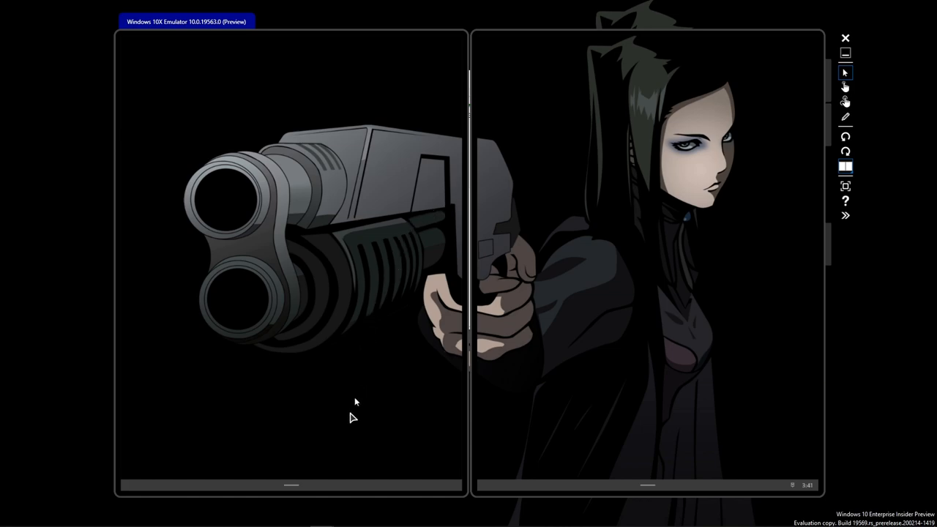
pyautogui.moveTo(344, 468)
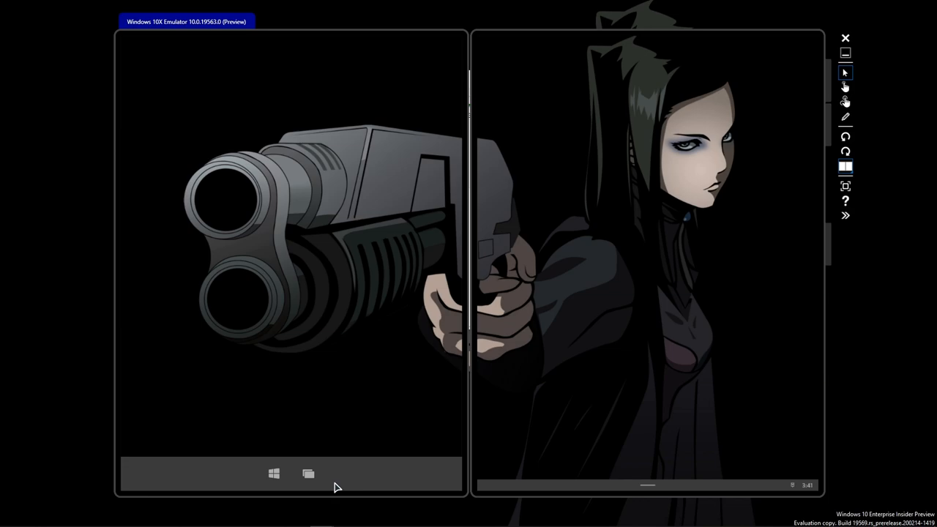
# Launch Mail from the Start launcher so the Hotmail inbox opens
pyautogui.click(274, 474)
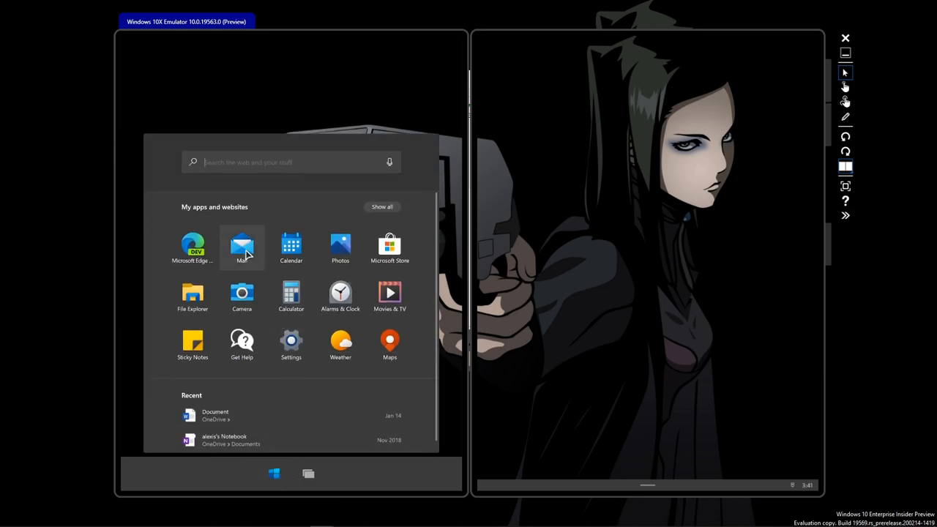
pyautogui.click(242, 246)
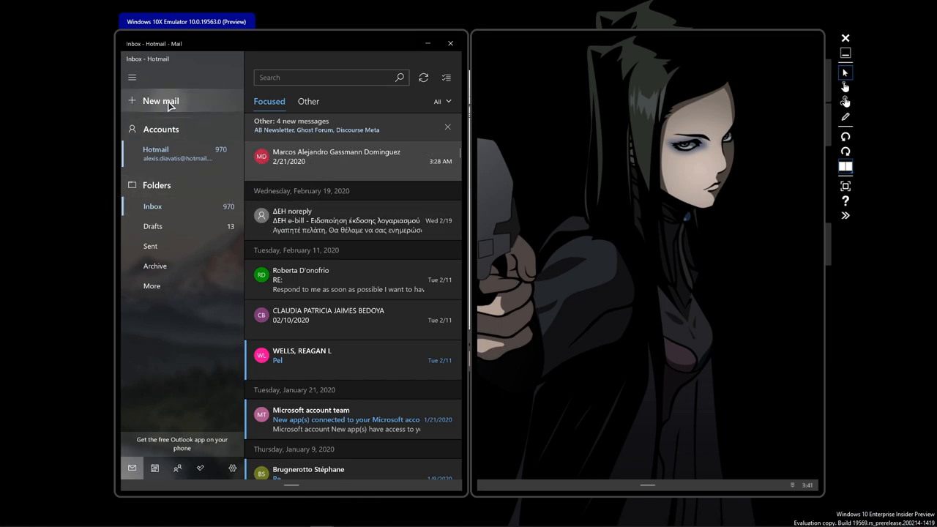
# Open a new mail draft, discard it, then close Mail
pyautogui.click(161, 100)
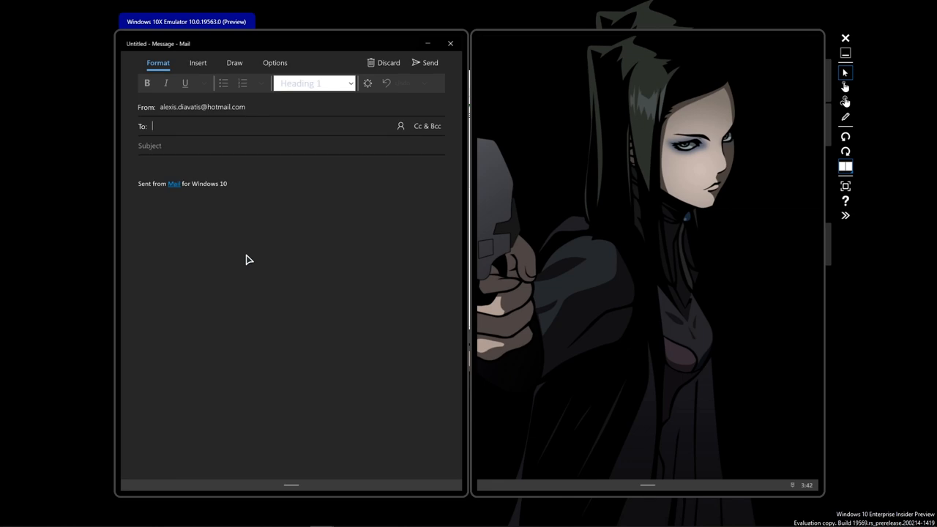
pyautogui.moveTo(369, 161)
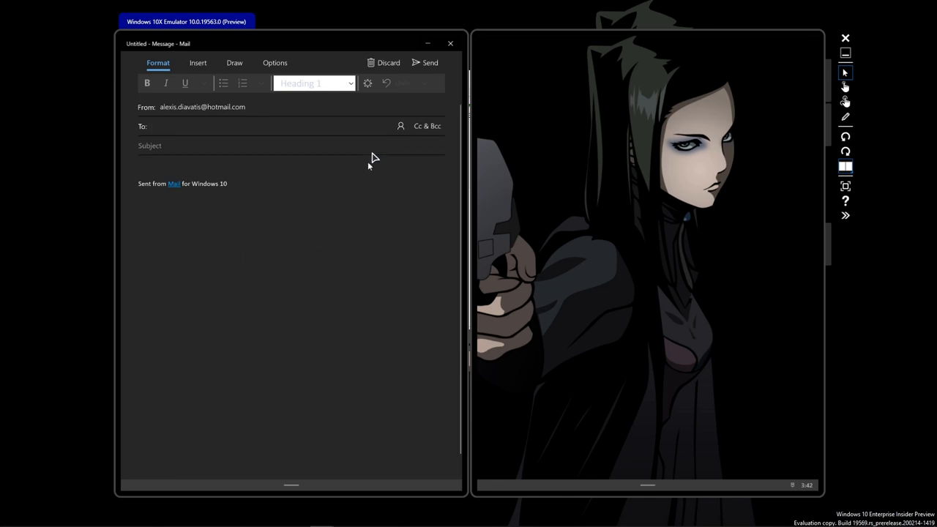
pyautogui.click(450, 44)
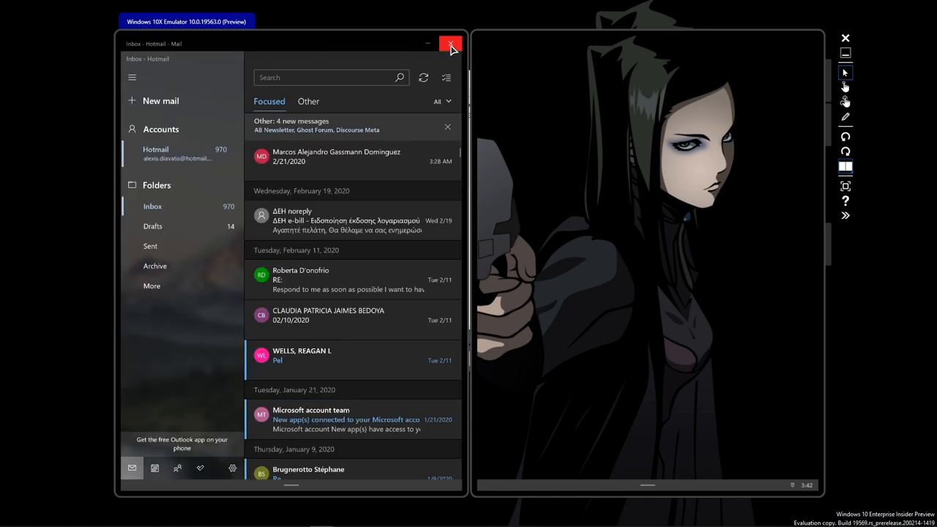
pyautogui.click(451, 44)
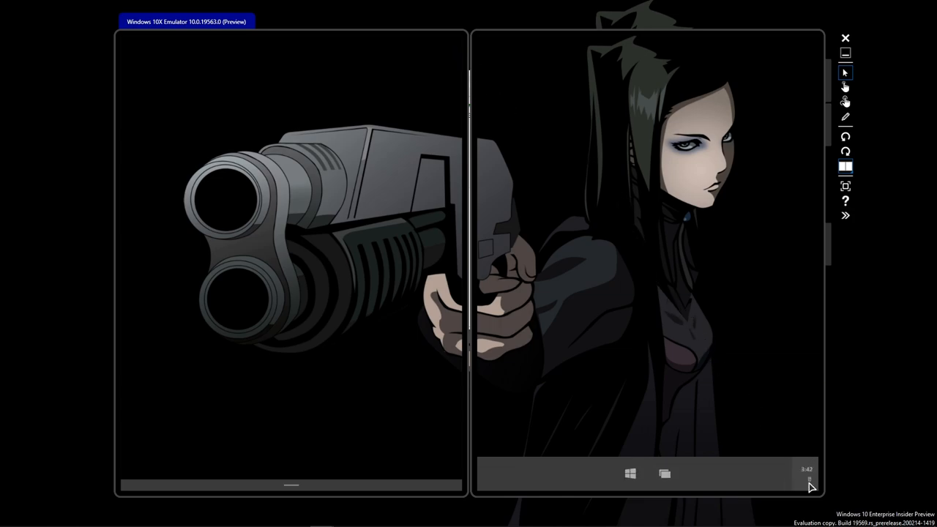
# Switch the emulator to the single-screen posture with keyboard area below
pyautogui.click(805, 472)
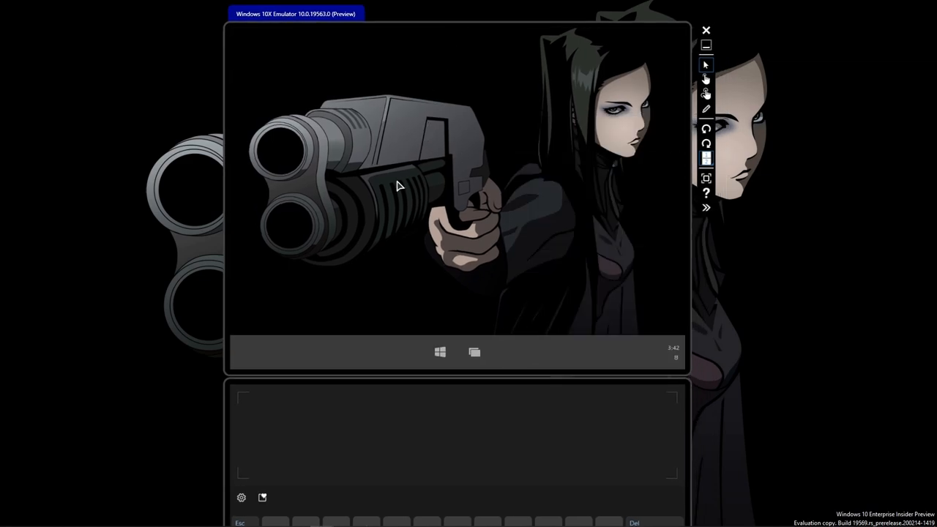
pyautogui.moveTo(366, 318)
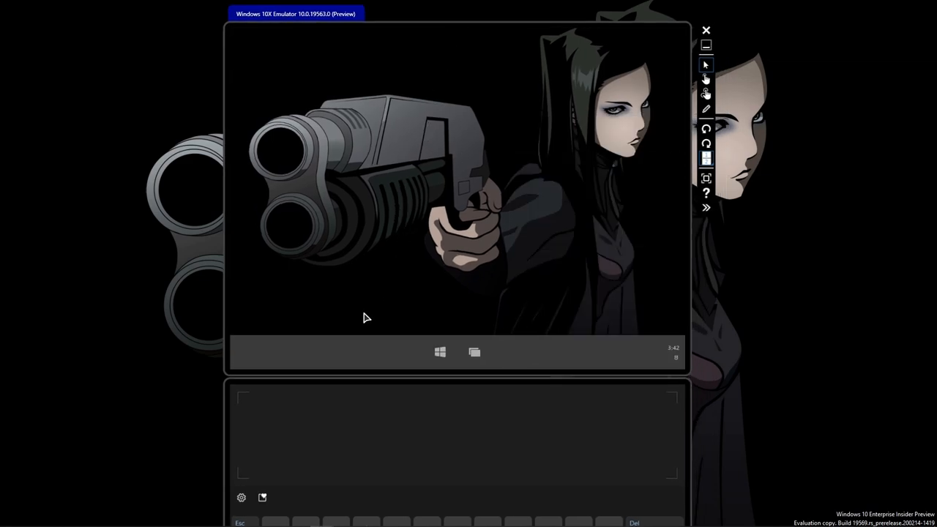
pyautogui.moveTo(385, 382)
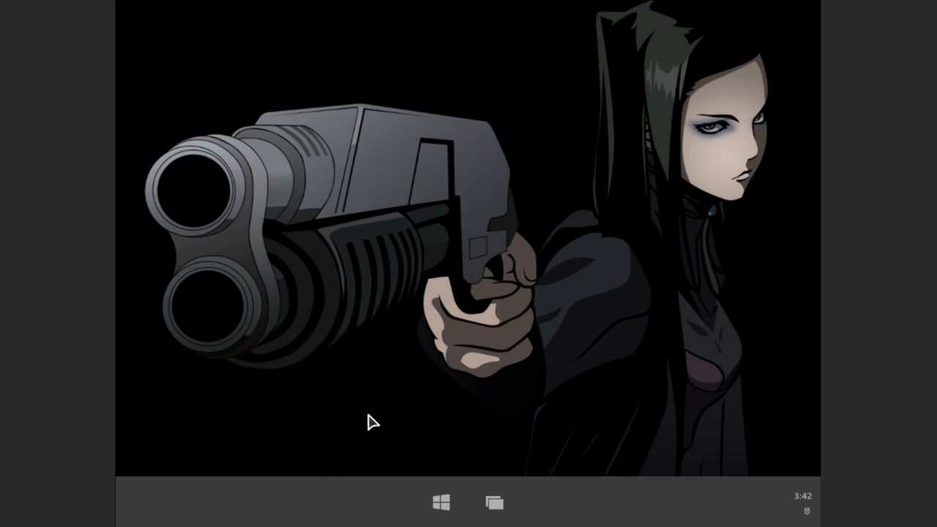
pyautogui.moveTo(440, 502)
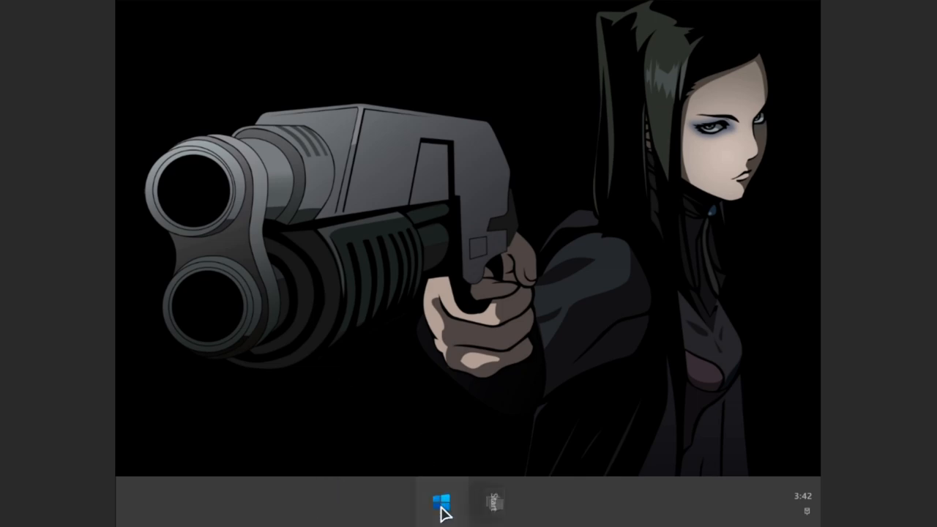
# Open the Start launcher from the taskbar Windows button
pyautogui.click(440, 501)
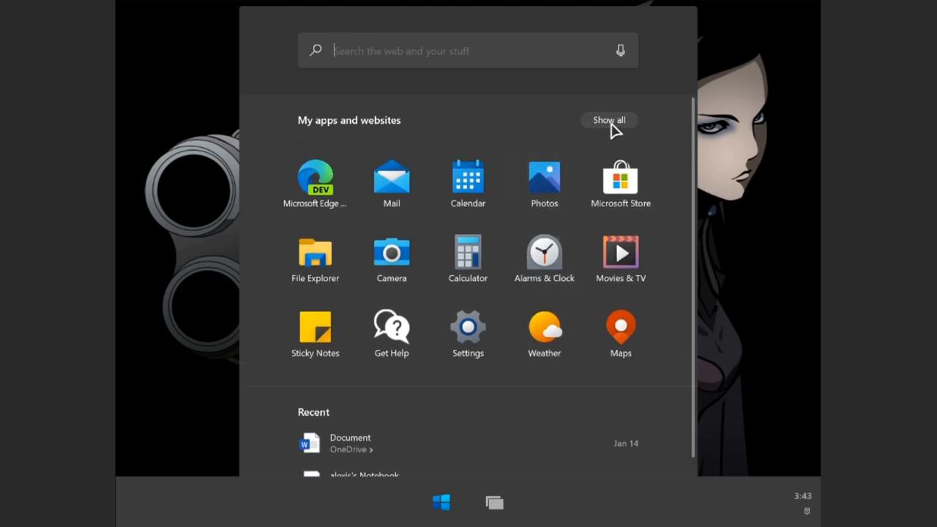
# Choose Show all to list every installed app in Start
pyautogui.click(609, 120)
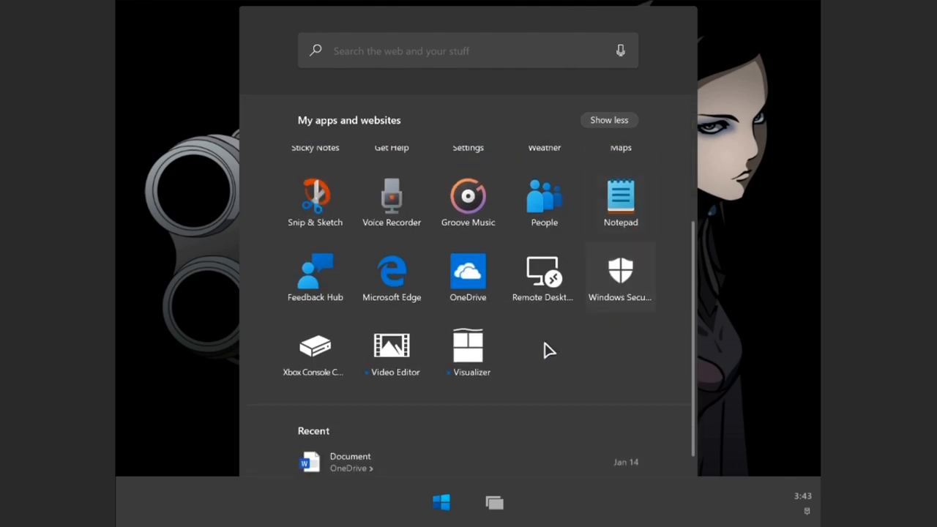
pyautogui.moveTo(544, 352)
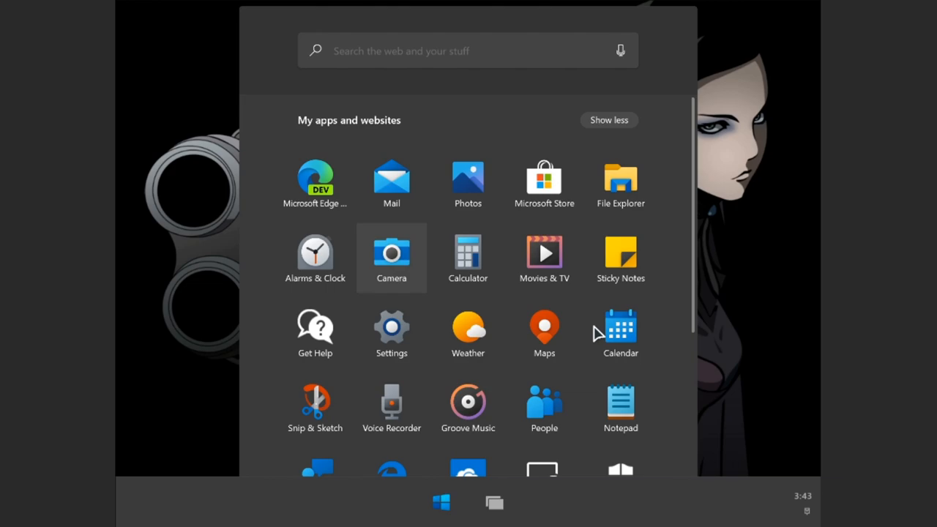
pyautogui.moveTo(620, 333)
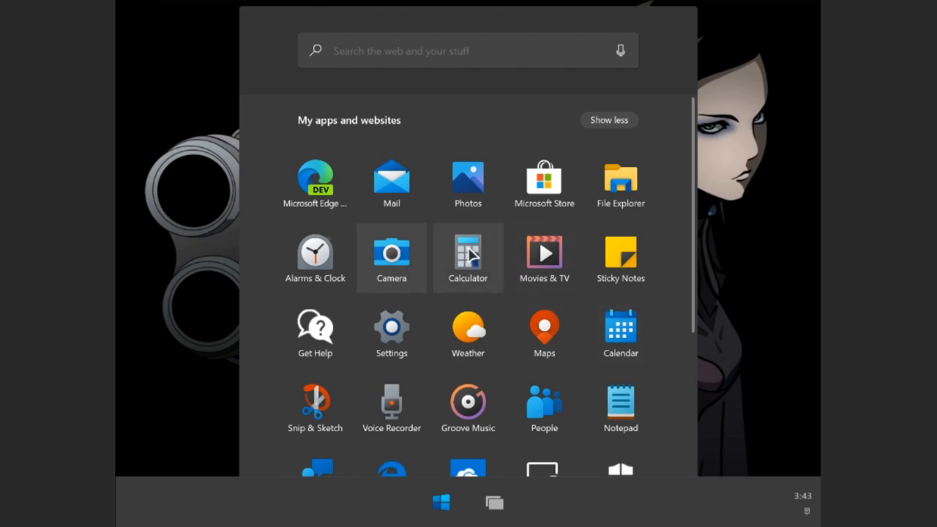
pyautogui.moveTo(516, 252)
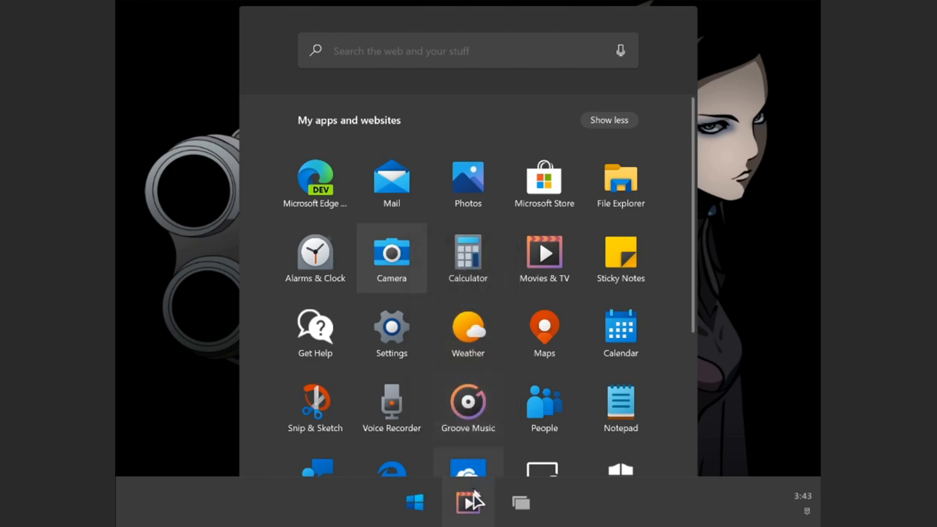
pyautogui.moveTo(468, 333)
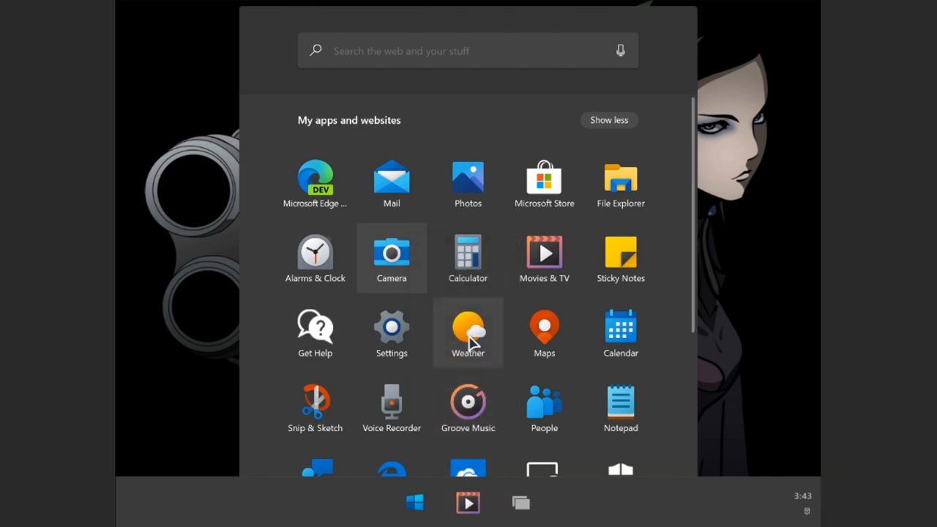
pyautogui.moveTo(458, 398)
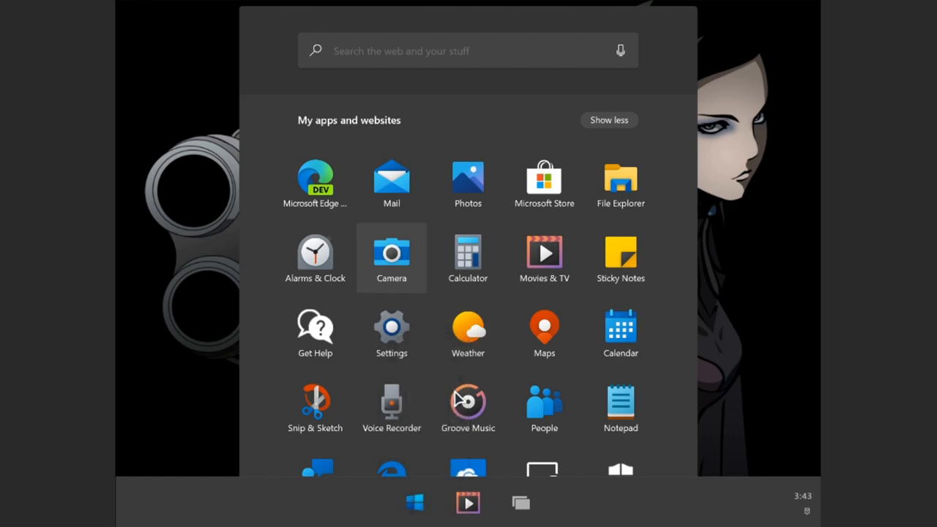
# Right-click app tiles to bring up their Pin to taskbar options
pyautogui.rightClick(391, 253)
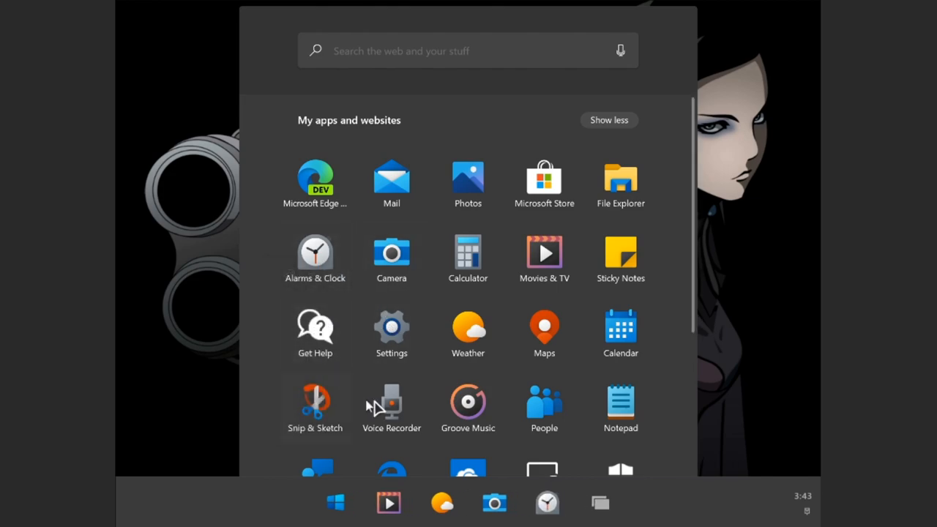
pyautogui.moveTo(375, 450)
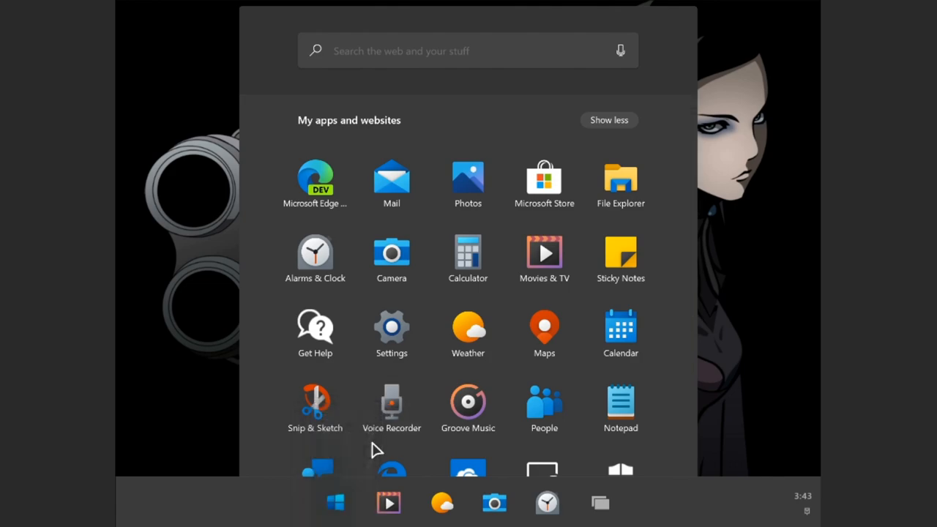
pyautogui.moveTo(620, 257)
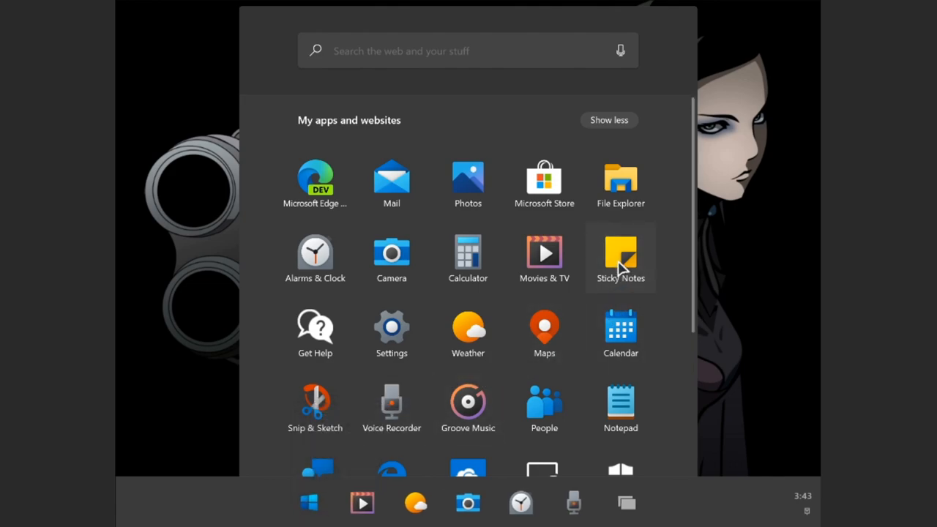
pyautogui.rightClick(620, 253)
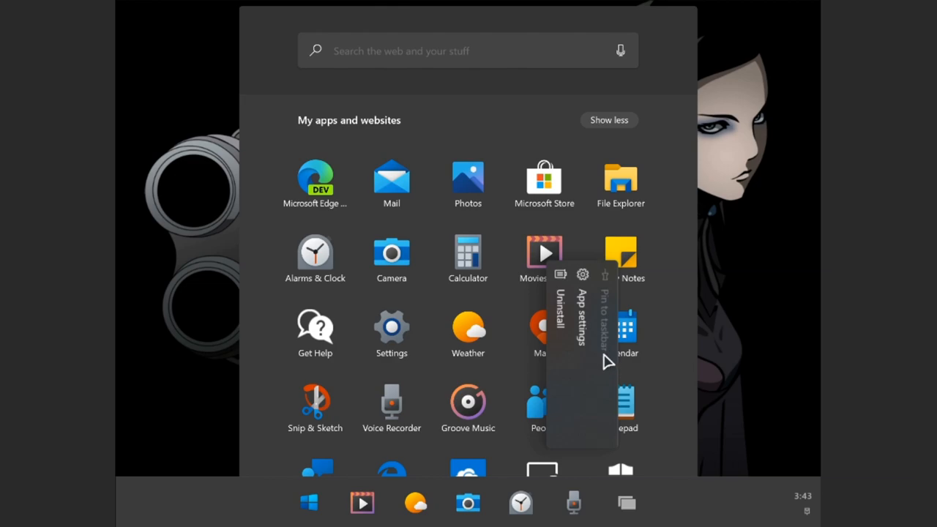
pyautogui.moveTo(524, 506)
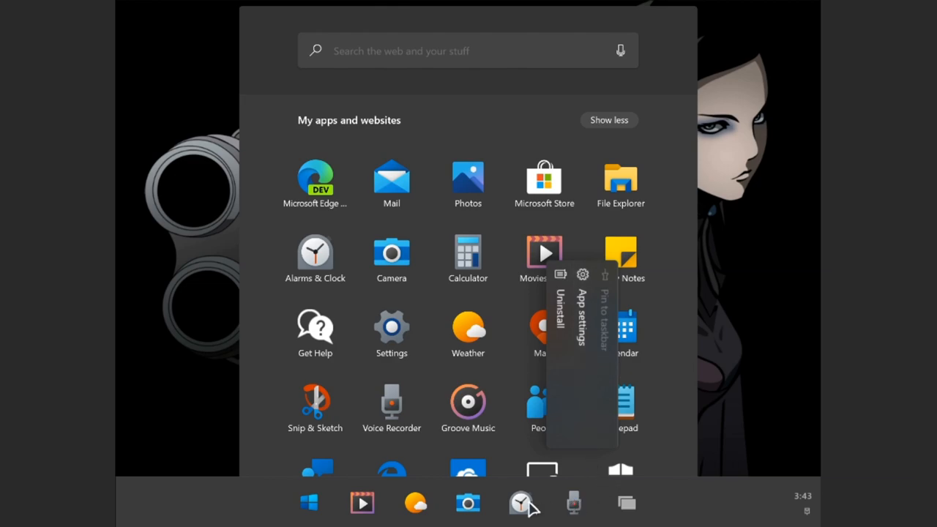
pyautogui.moveTo(362, 502)
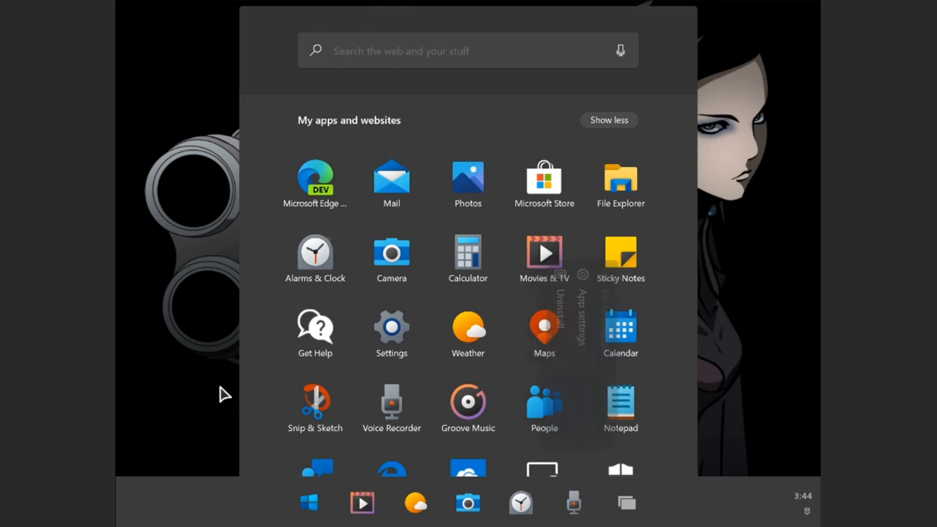
pyautogui.moveTo(523, 123)
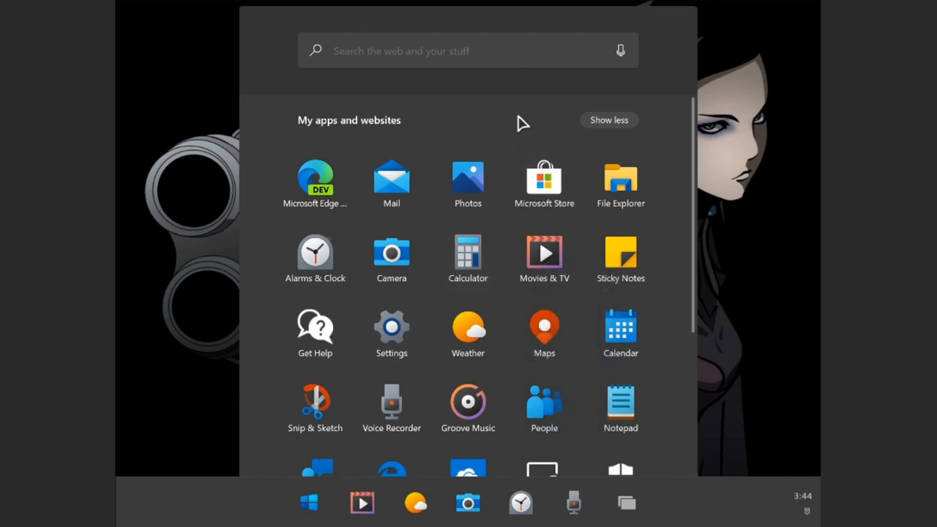
# Search the launcher for 'Photos', trim it to 'P', then clear the search
pyautogui.click(469, 50)
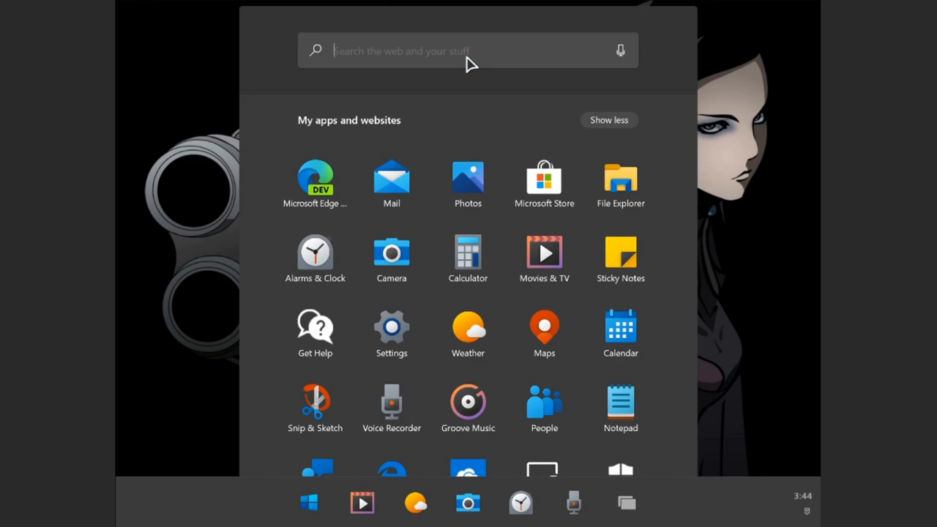
pyautogui.scroll(-3)
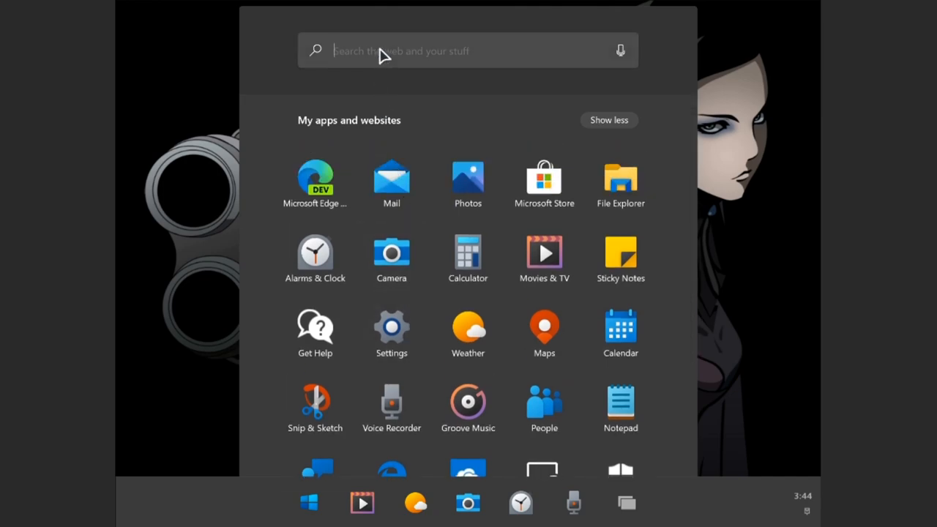
pyautogui.write('Photos')
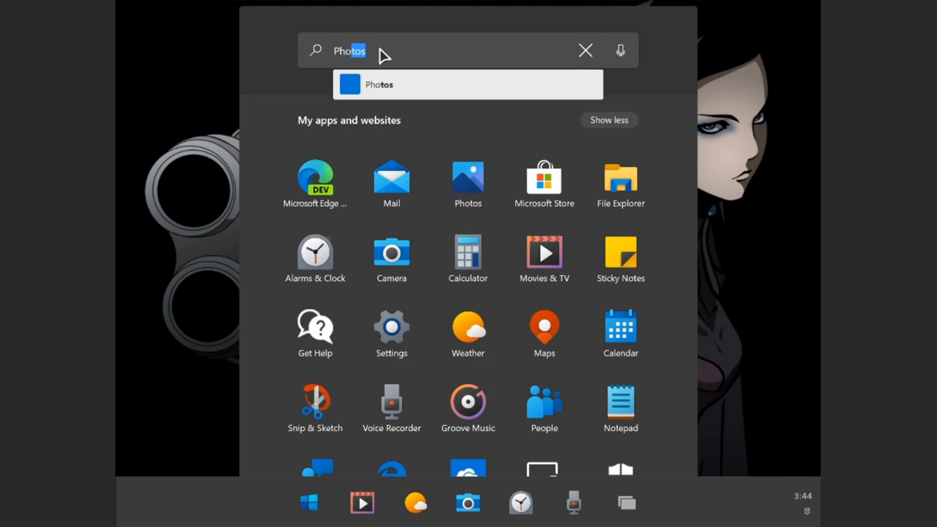
pyautogui.press('Backspace')
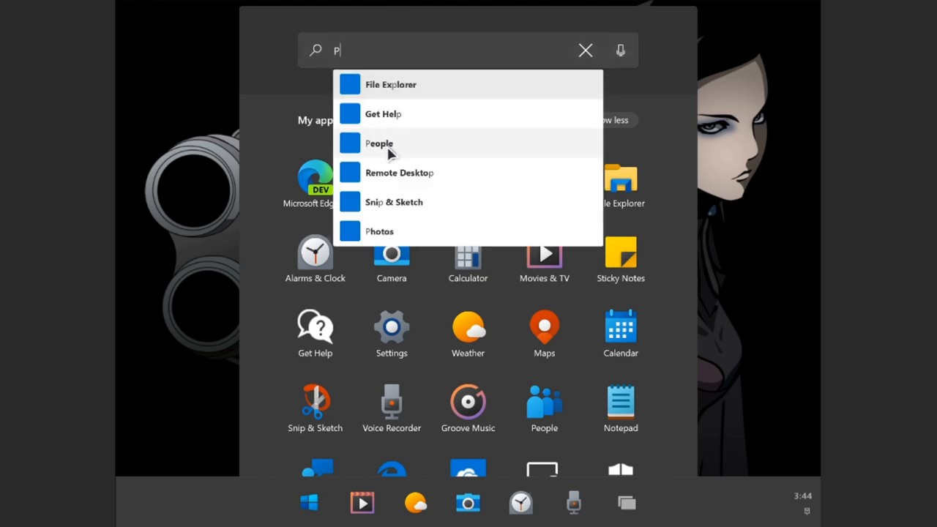
pyautogui.moveTo(414, 225)
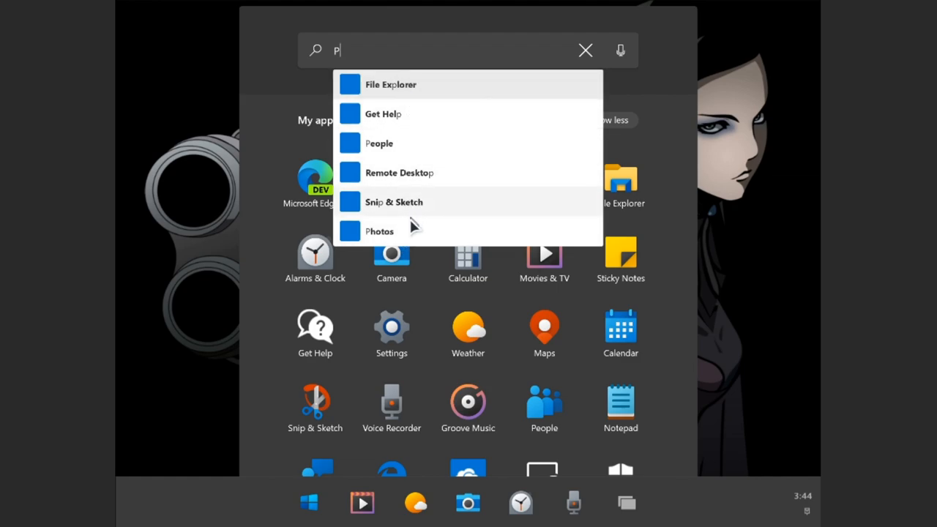
pyautogui.moveTo(520, 83)
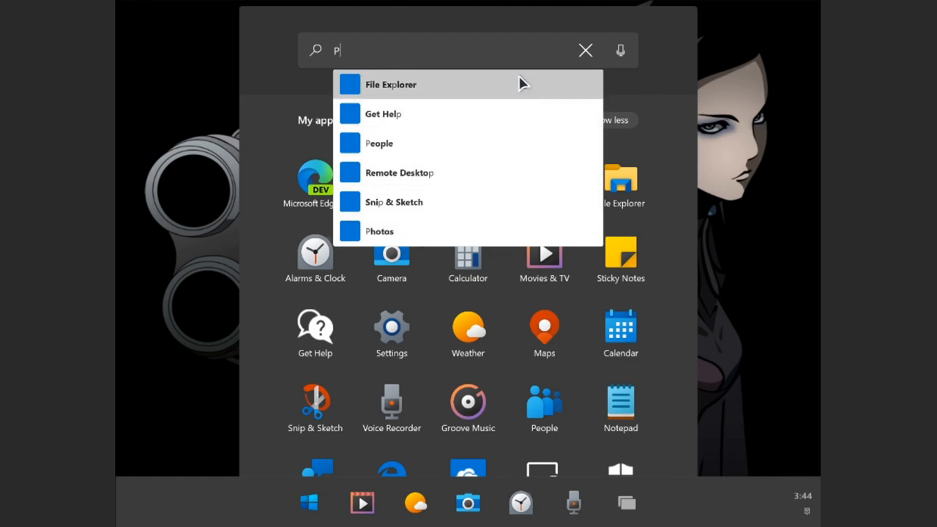
pyautogui.moveTo(621, 59)
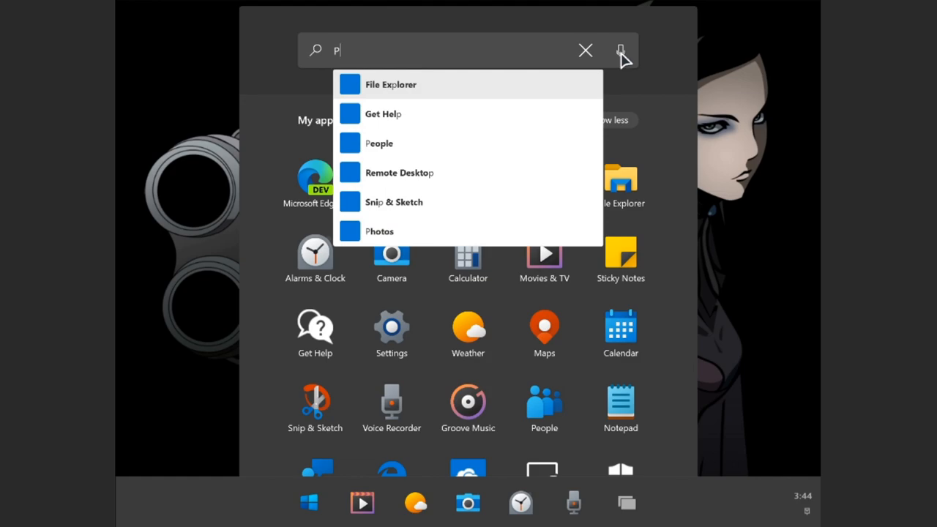
pyautogui.click(585, 50)
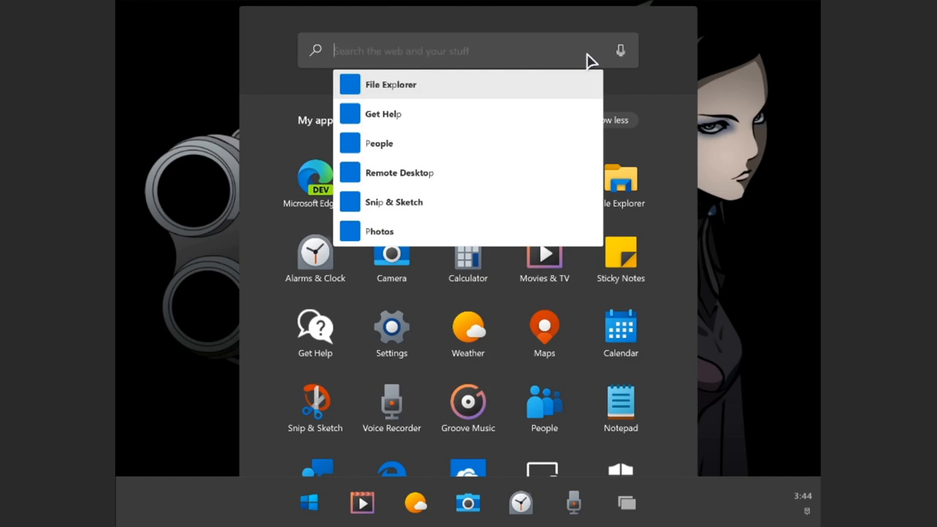
pyautogui.moveTo(221, 180)
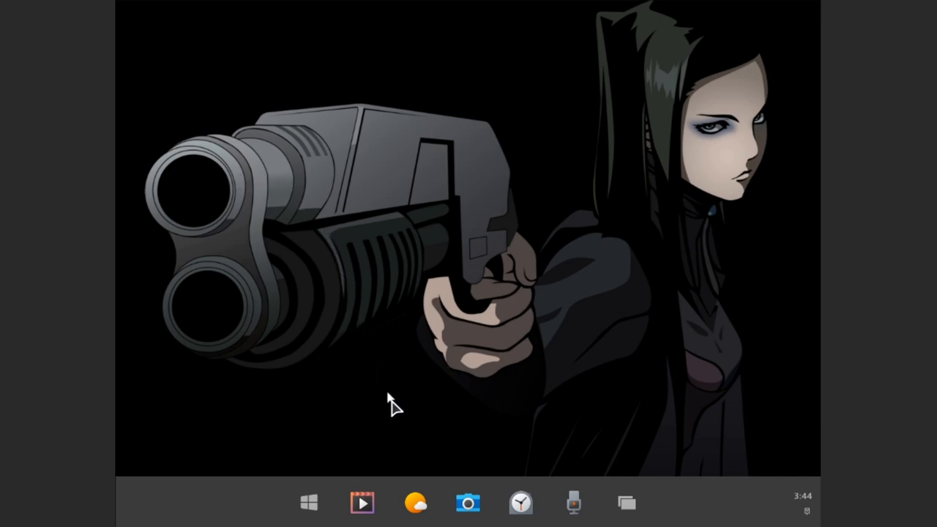
pyautogui.moveTo(458, 479)
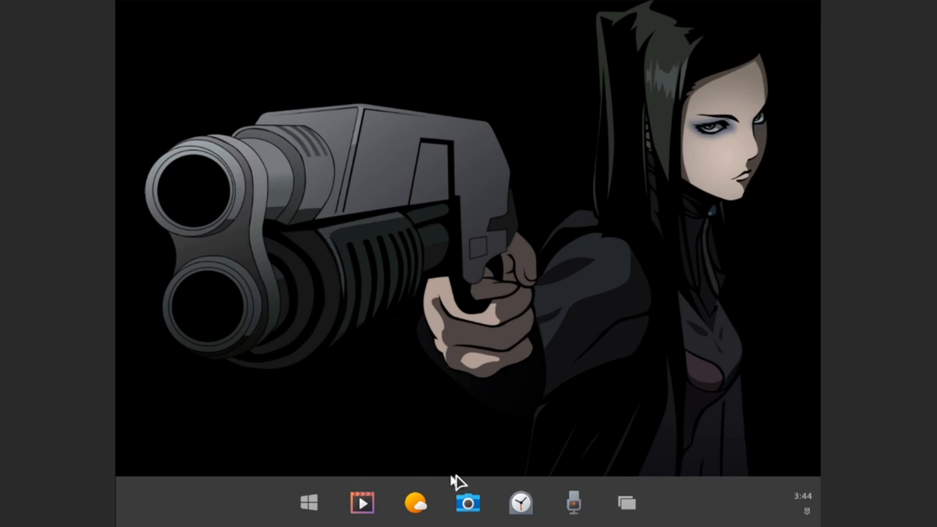
pyautogui.click(521, 502)
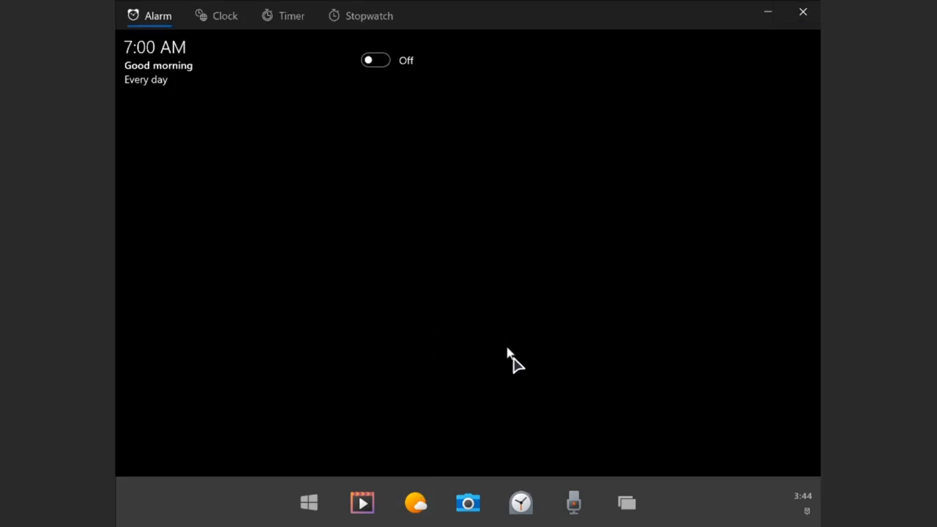
pyautogui.click(626, 502)
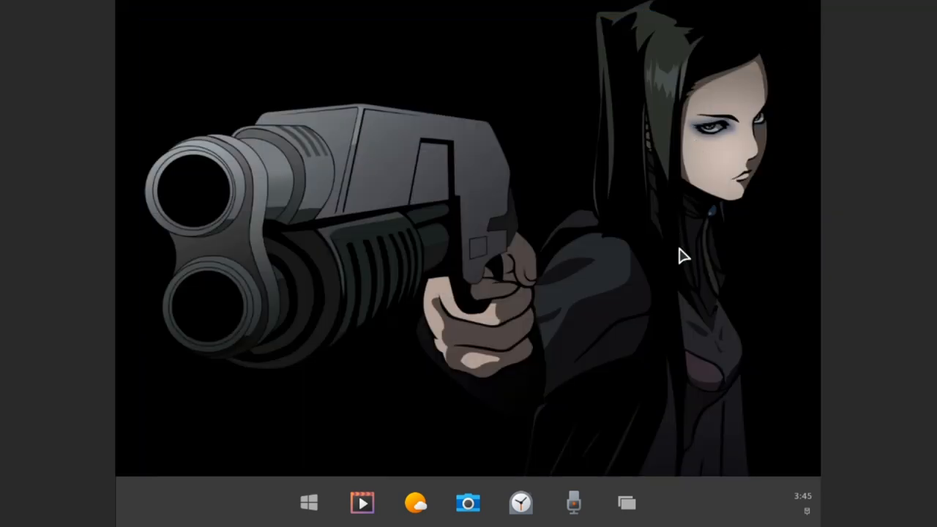
pyautogui.click(574, 503)
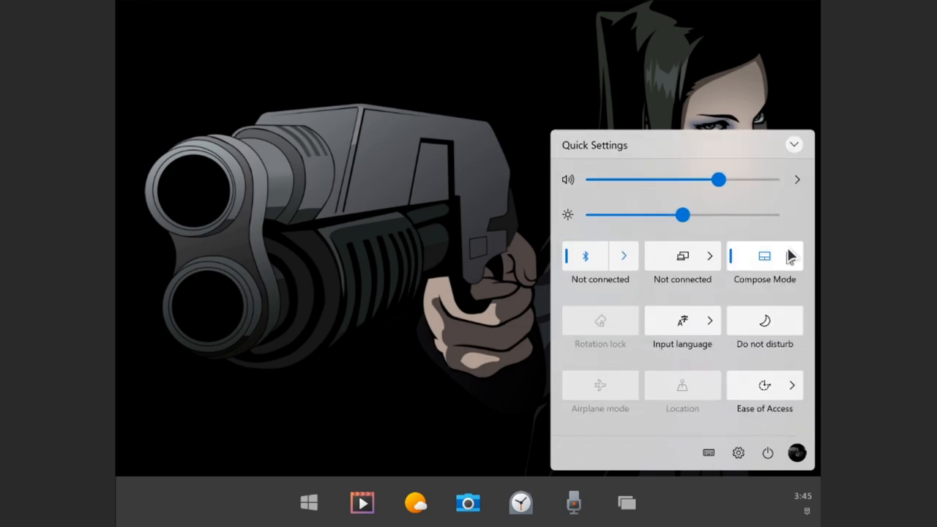
pyautogui.click(796, 179)
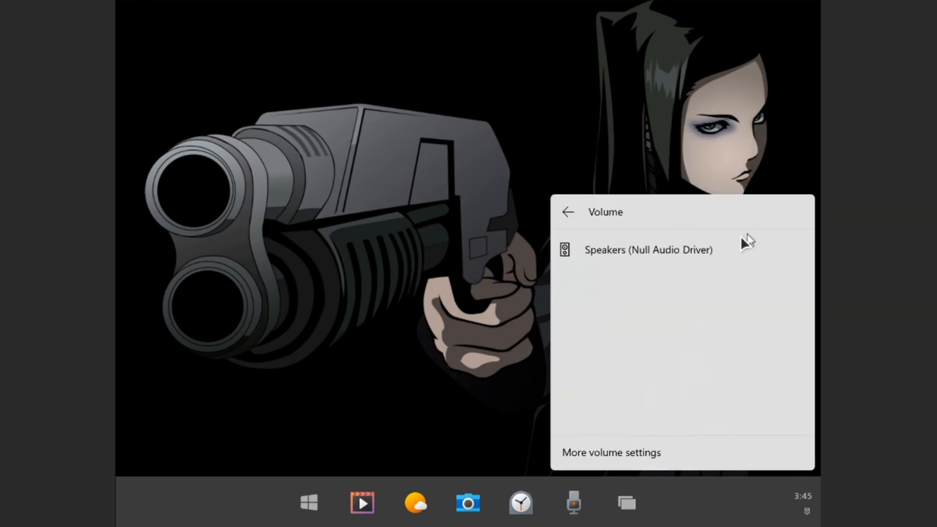
pyautogui.moveTo(729, 284)
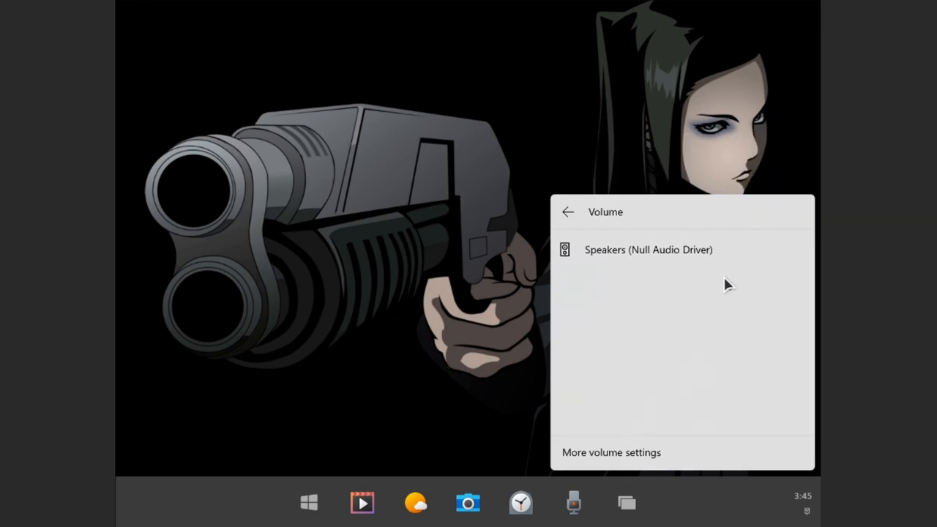
pyautogui.click(568, 212)
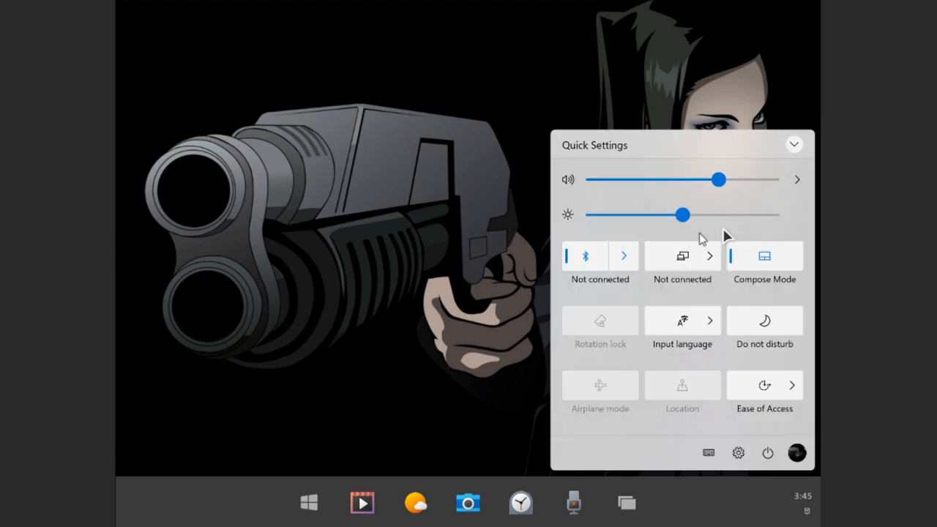
pyautogui.click(796, 179)
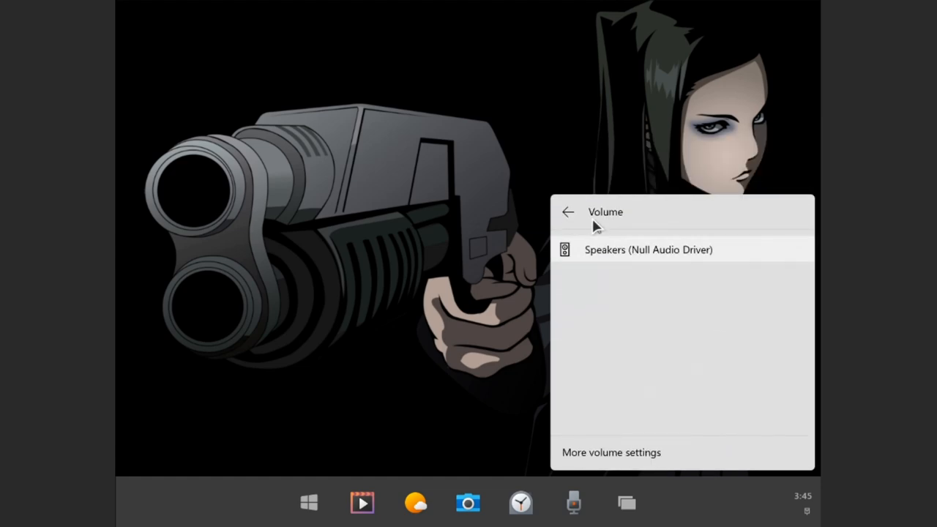
pyautogui.click(568, 212)
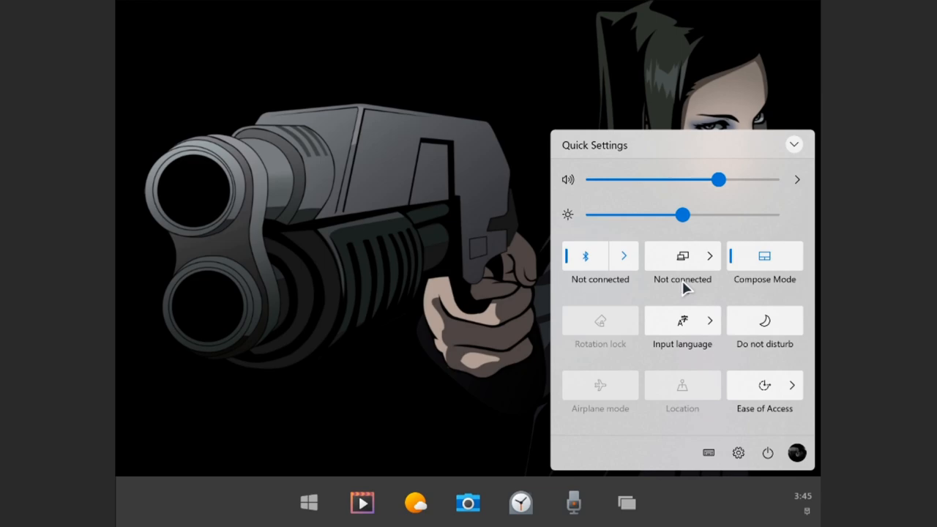
pyautogui.moveTo(672, 121)
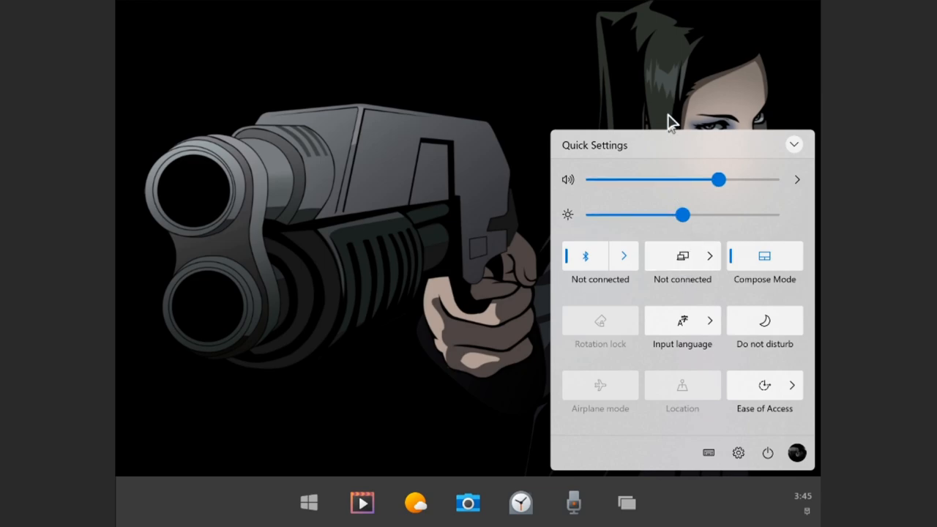
pyautogui.moveTo(714, 77)
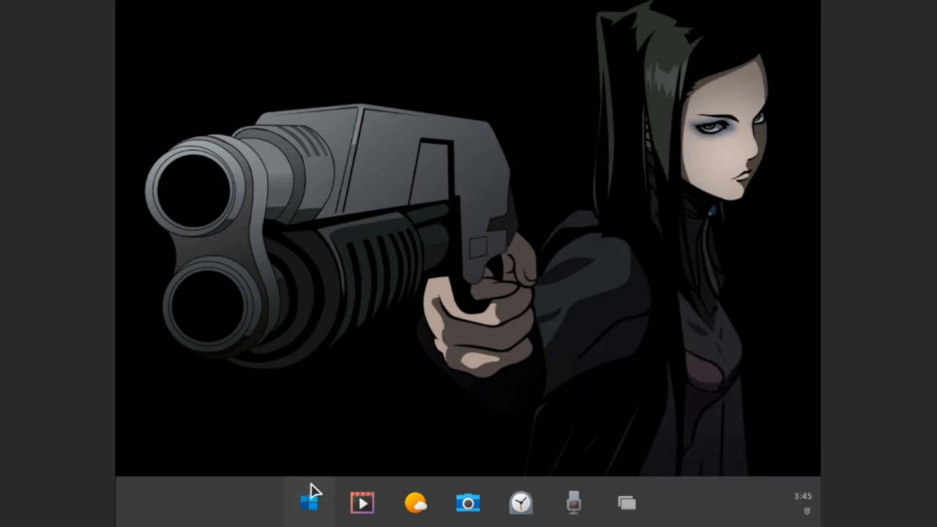
# Launch Notifications Visualizer from Start and open its tile settings page
pyautogui.click(308, 502)
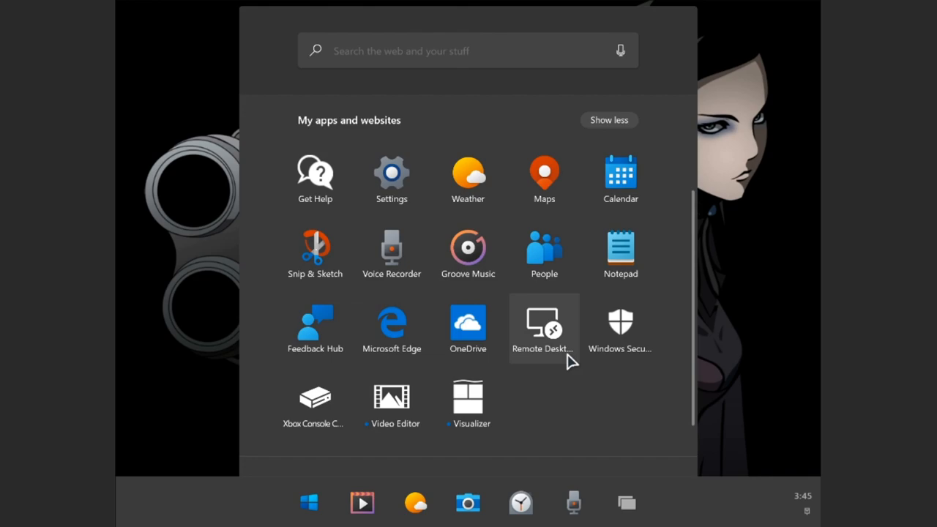
pyautogui.click(468, 402)
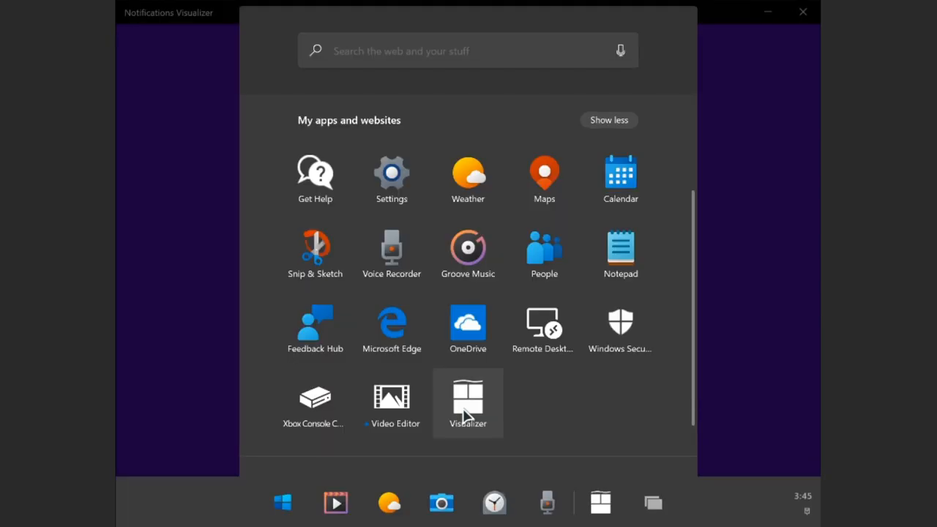
pyautogui.click(468, 403)
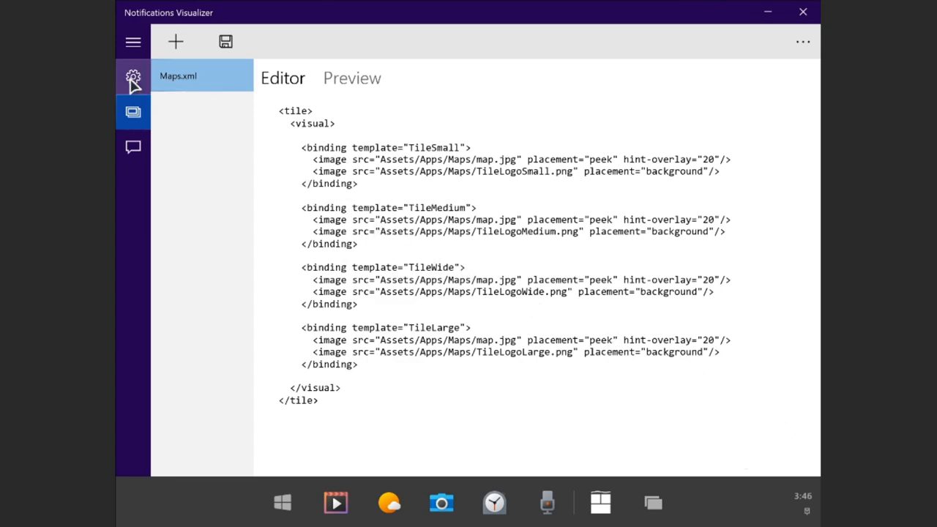
pyautogui.click(133, 76)
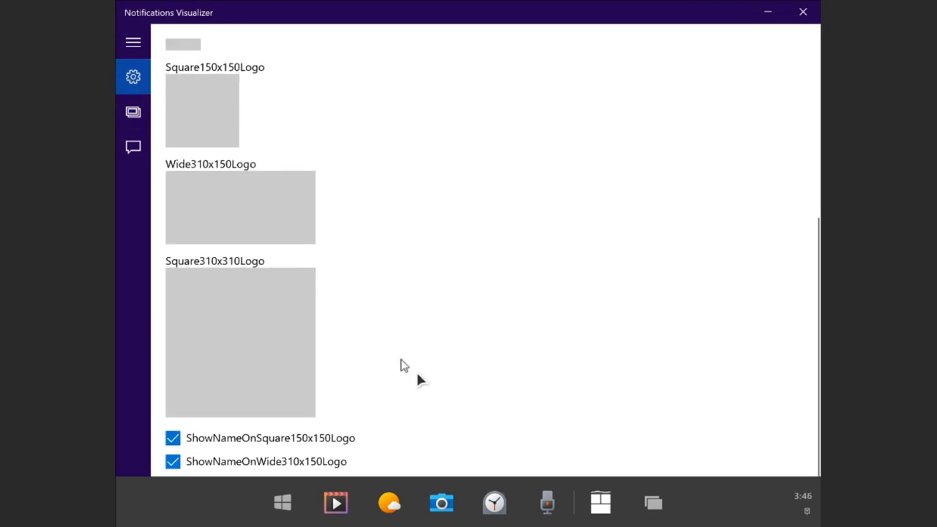
pyautogui.moveTo(780, 506)
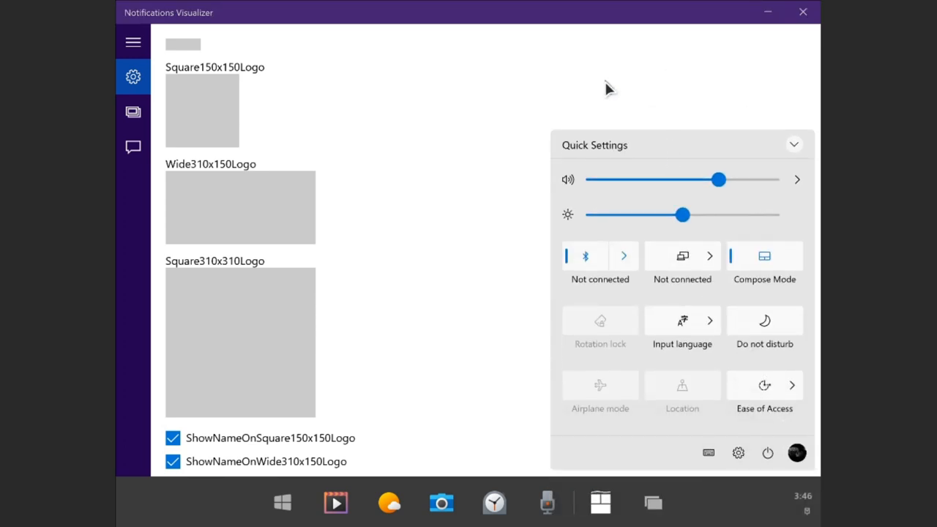
pyautogui.moveTo(815, 161)
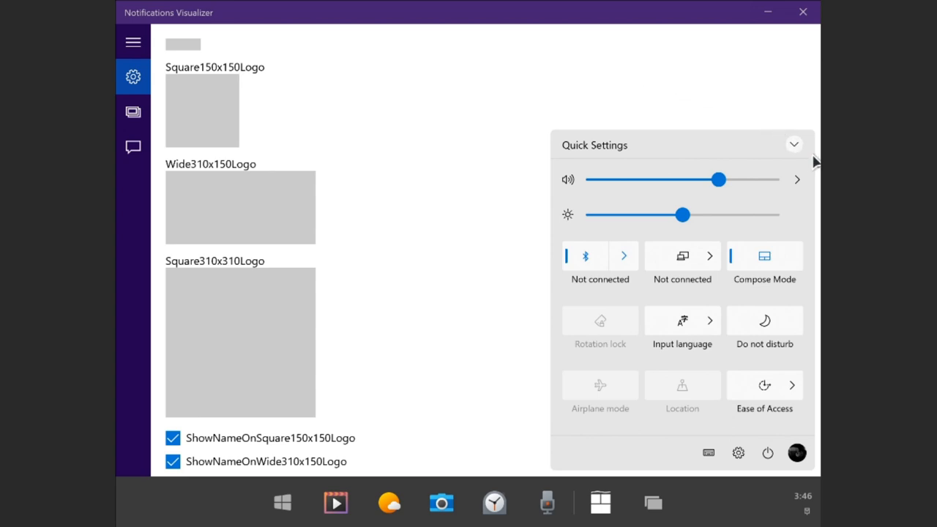
pyautogui.moveTo(761, 92)
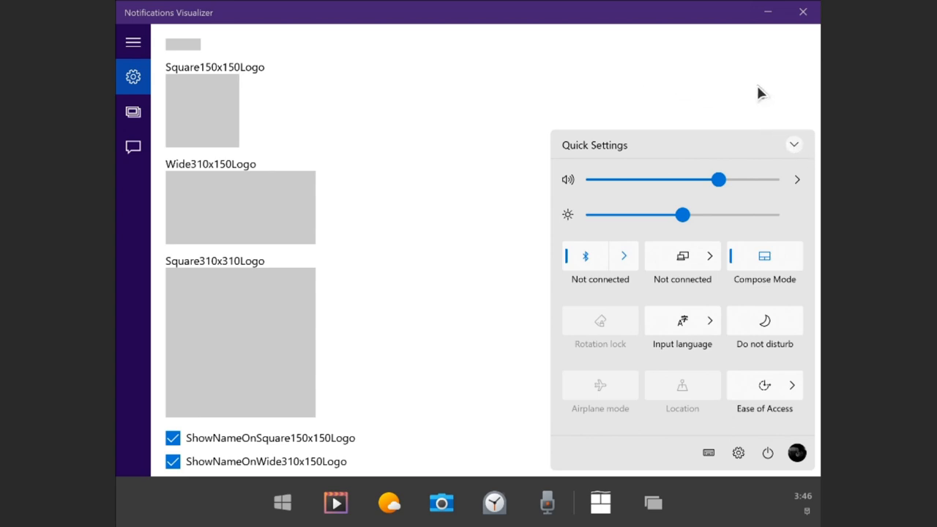
pyautogui.moveTo(673, 95)
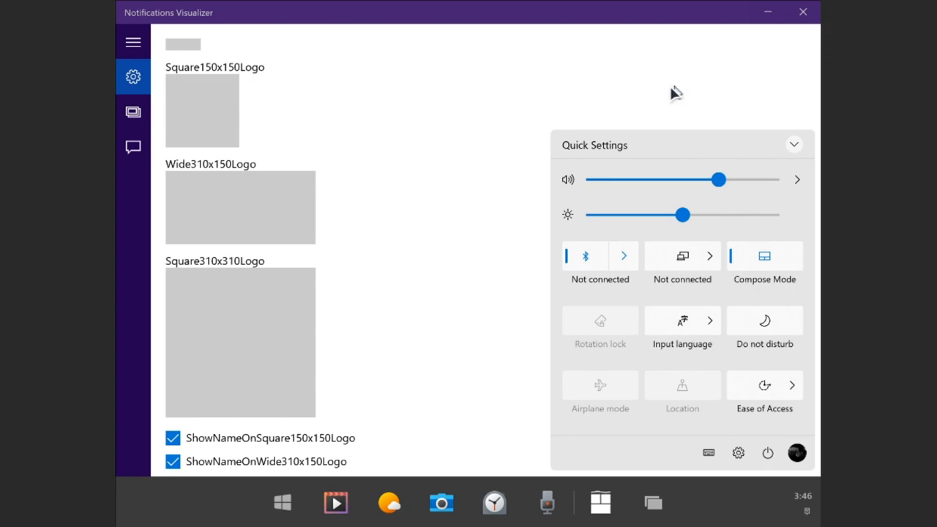